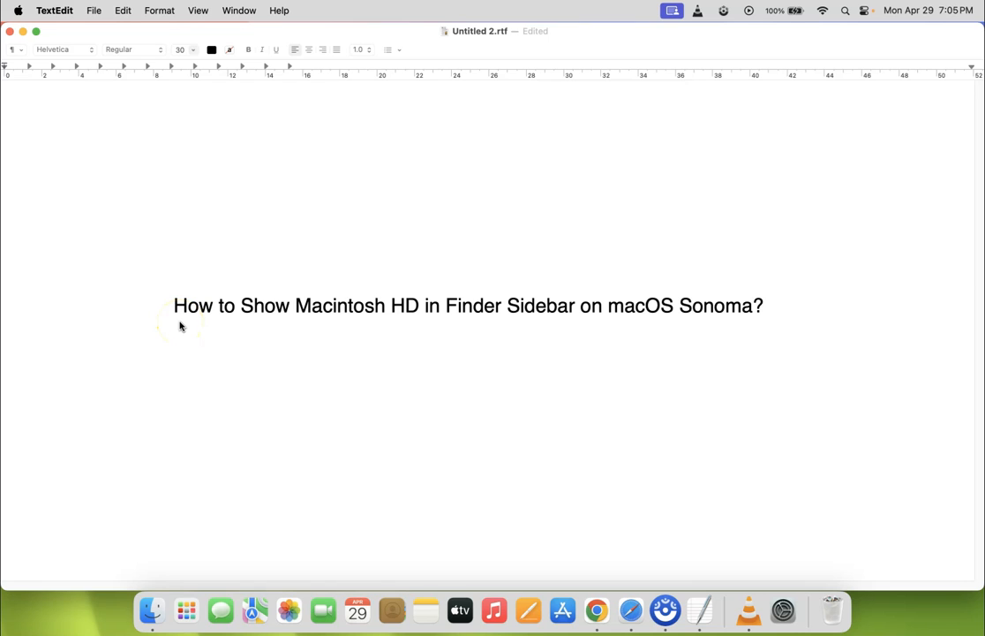
mouse_move(419, 316)
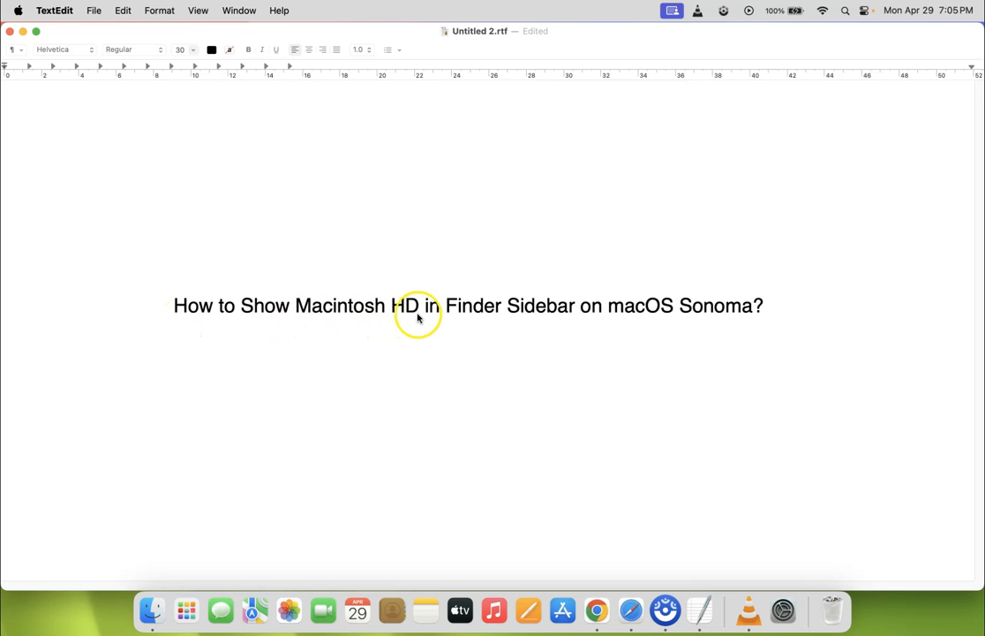
mouse_move(569, 315)
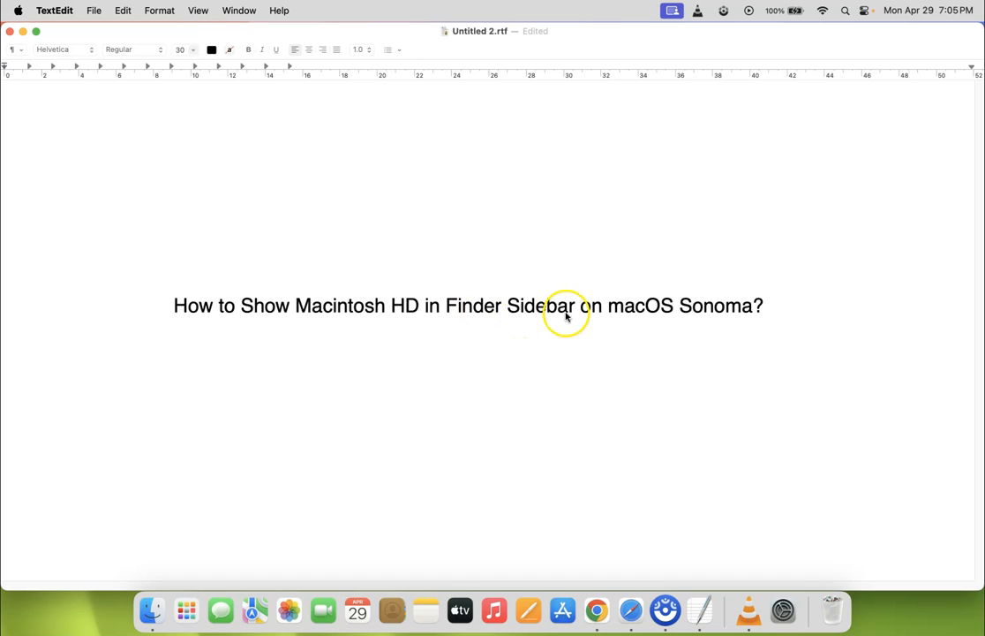
mouse_move(745, 316)
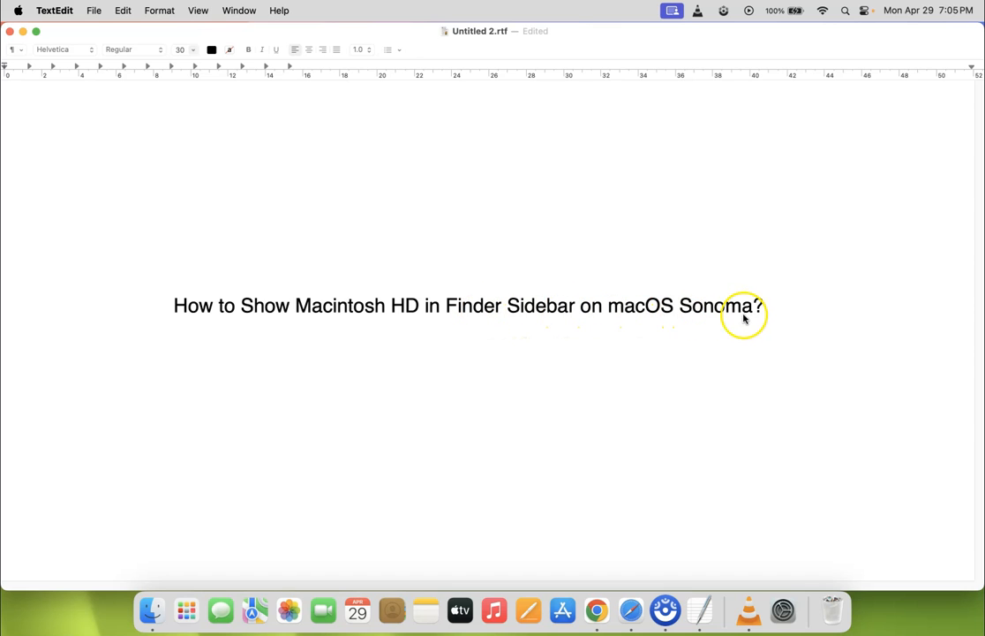
mouse_move(18, 57)
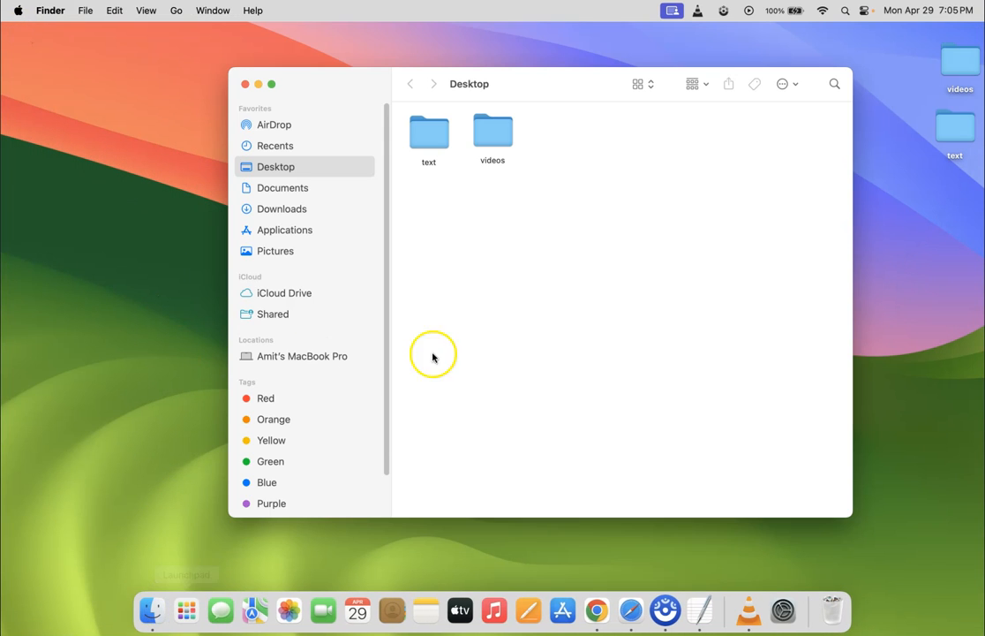
mouse_move(246, 353)
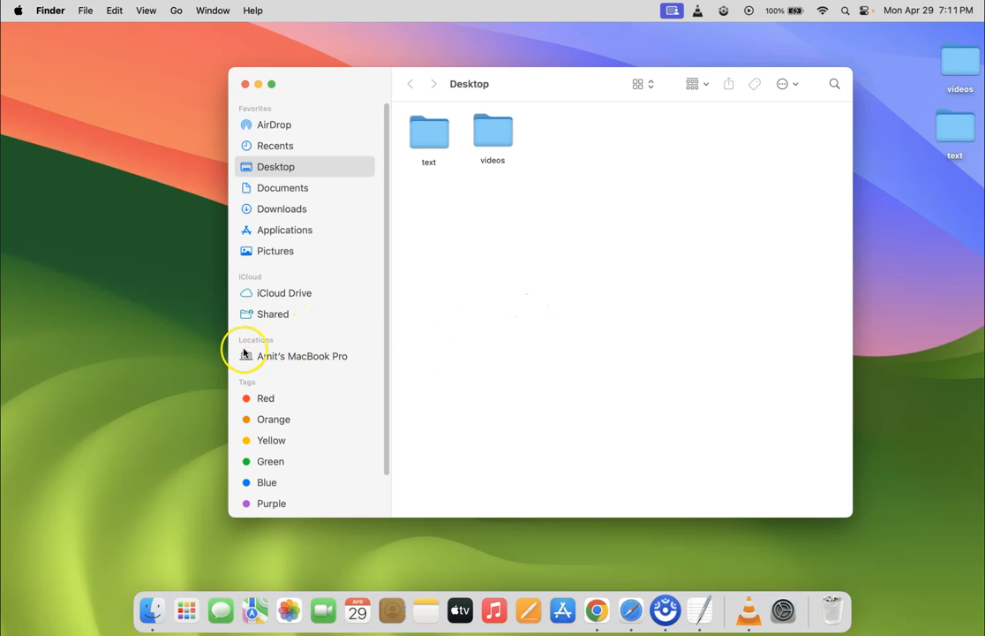
mouse_move(328, 290)
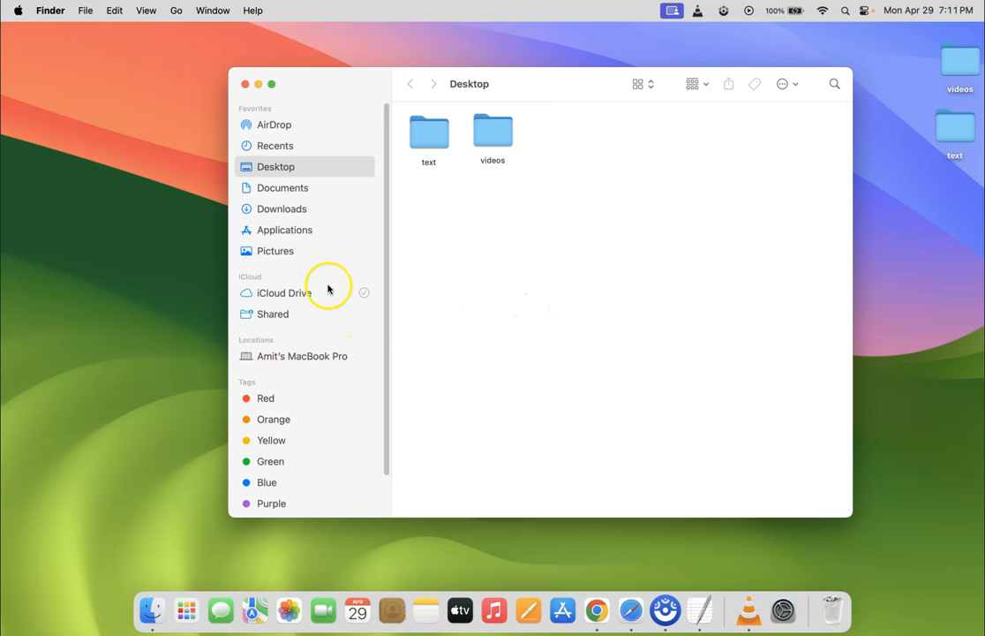
mouse_move(259, 371)
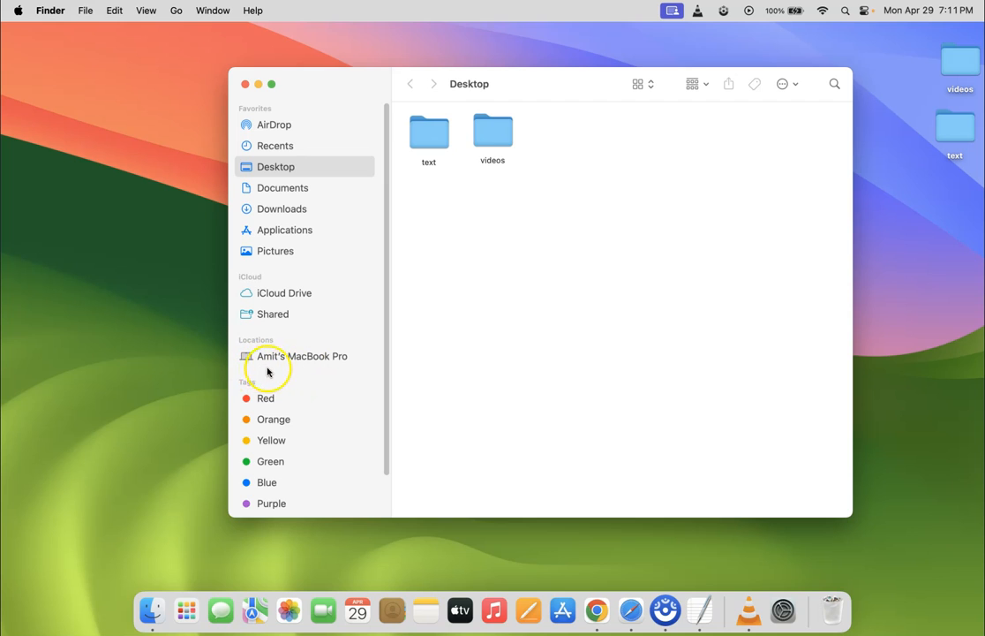
mouse_move(88, 37)
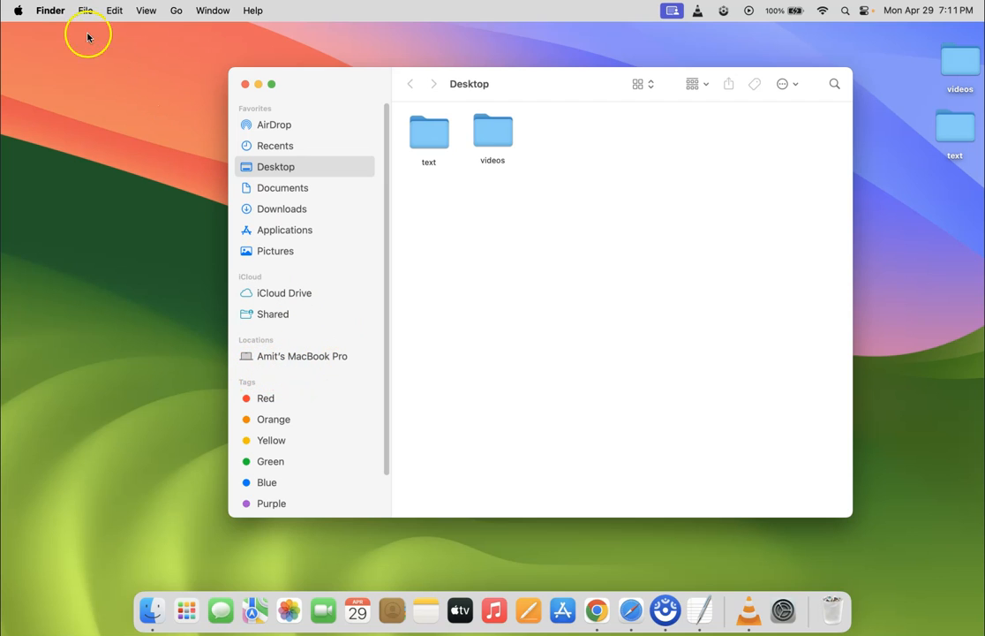
mouse_move(166, 12)
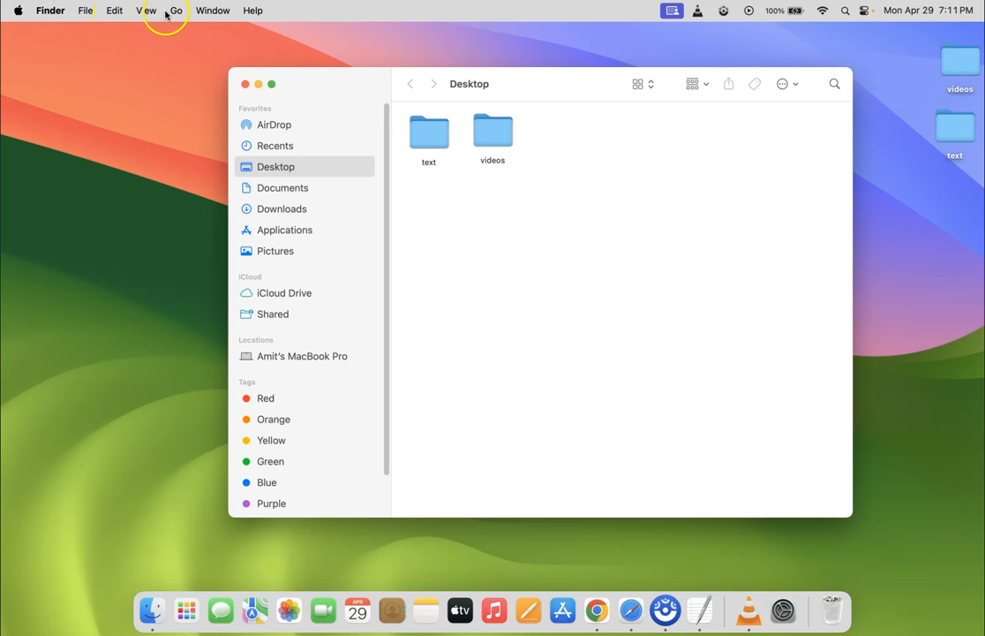
Step: Enable Hard disks under Locations in Finder Settings so Macintosh HD shows in the sidebar
click(51, 11)
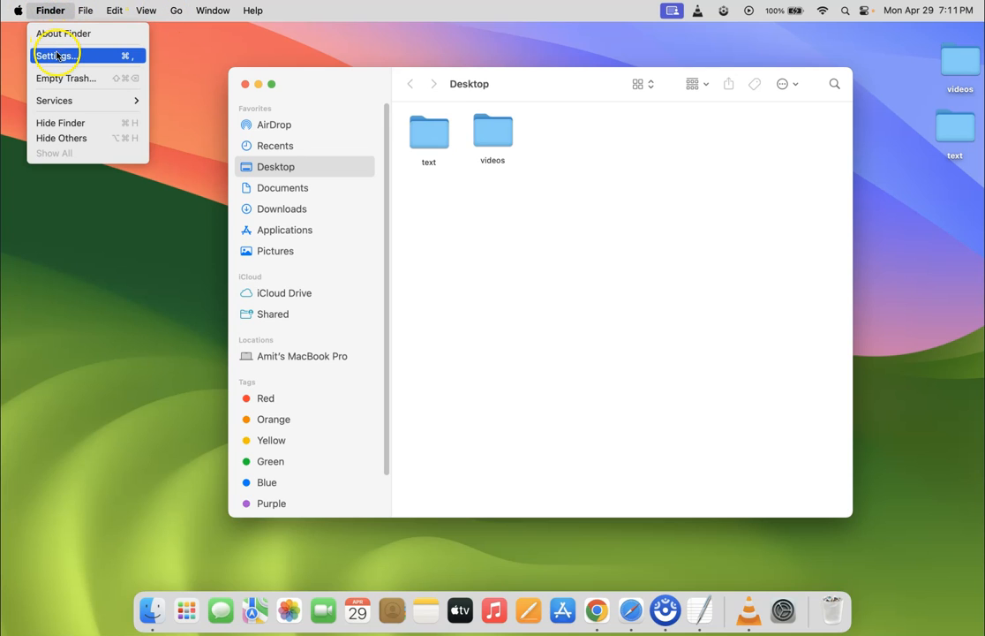
click(57, 54)
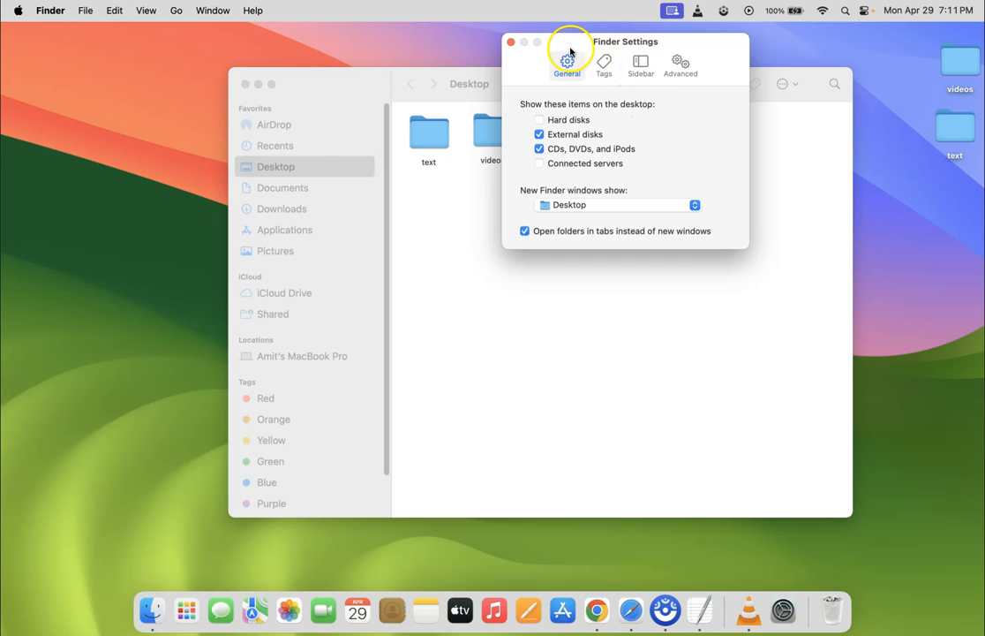
mouse_move(678, 117)
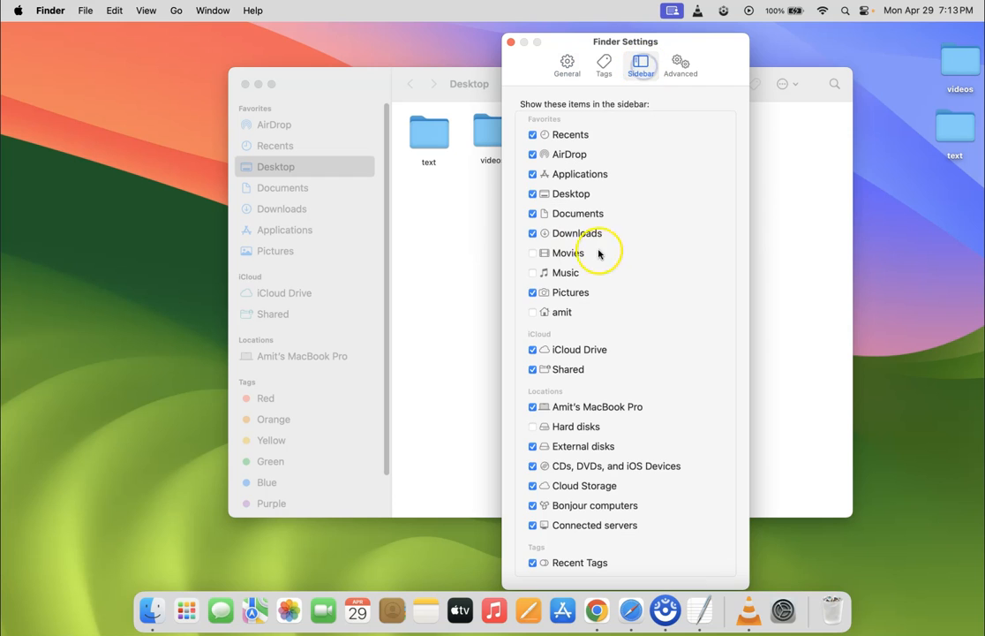
mouse_move(572, 445)
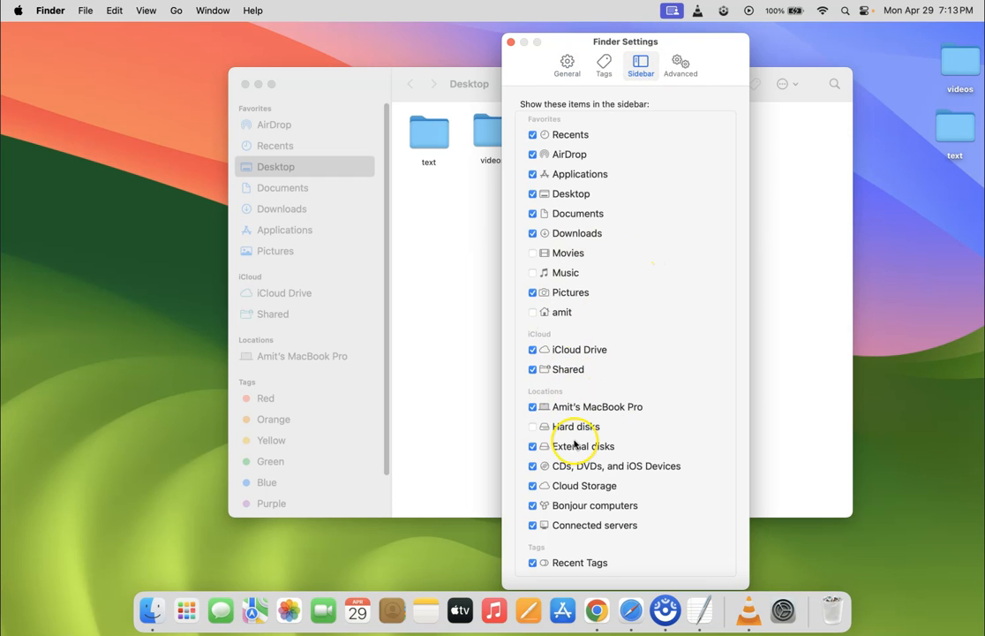
mouse_move(562, 415)
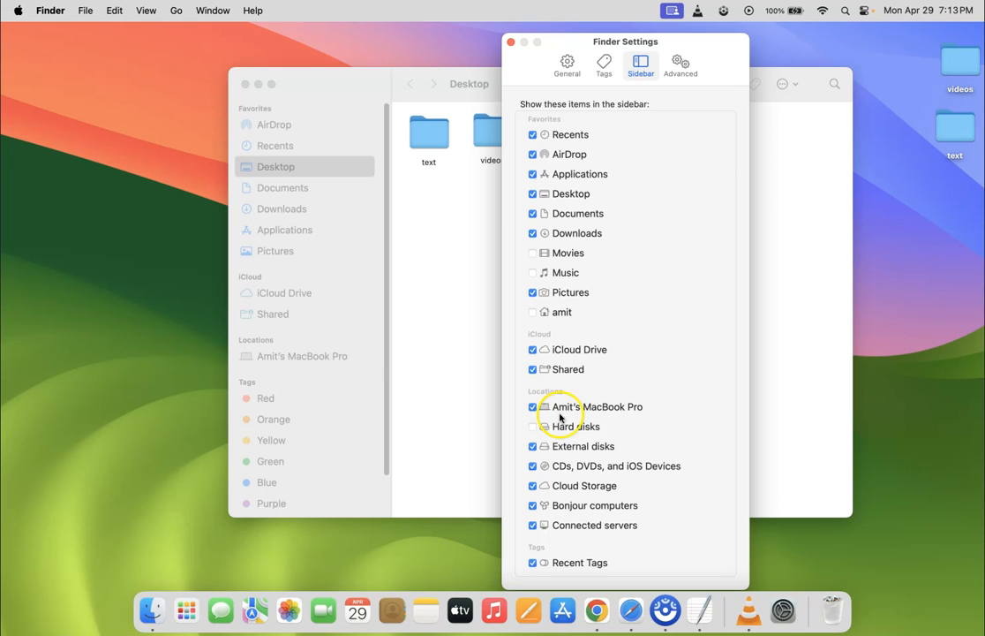
mouse_move(581, 431)
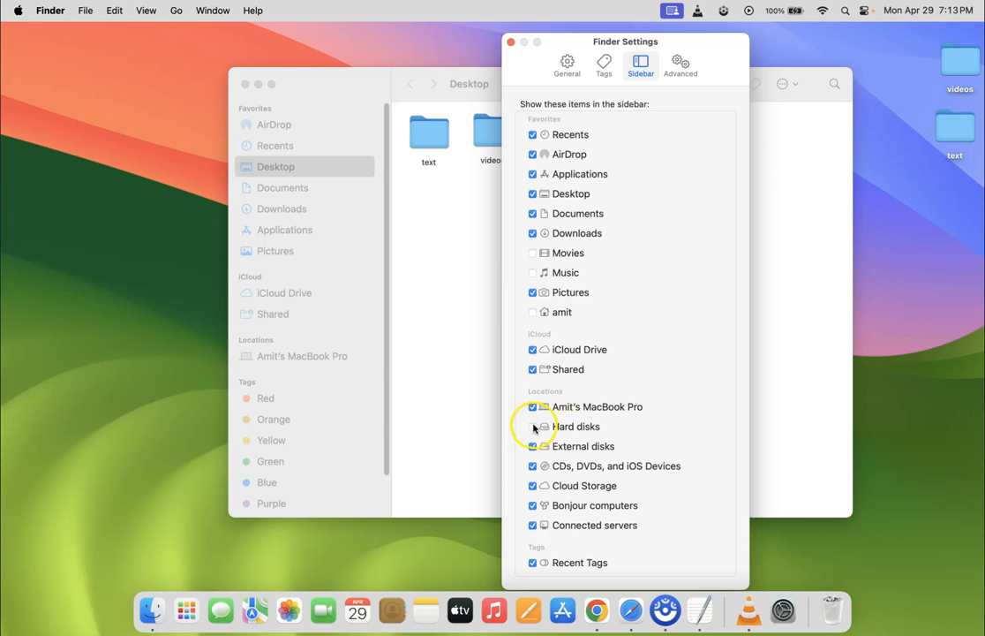
click(533, 426)
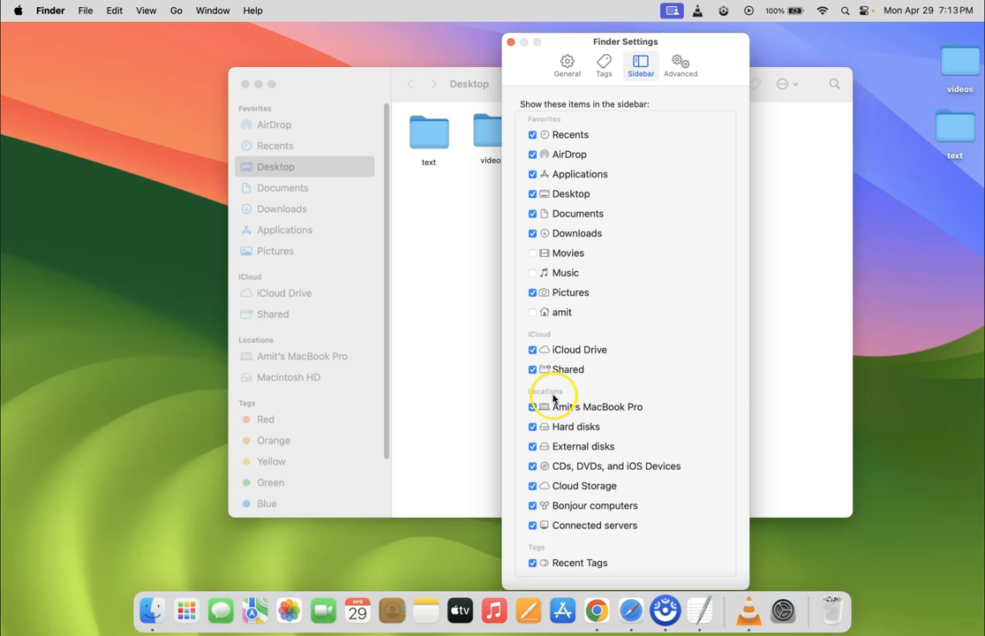
mouse_move(548, 42)
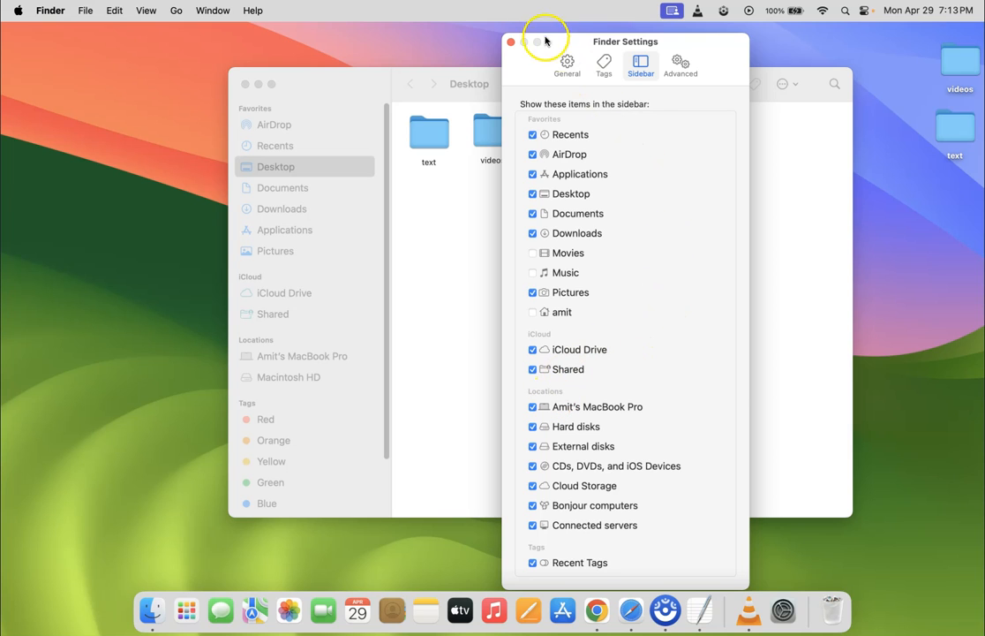
Step: Close Finder Settings, leaving Macintosh HD listed under Locations in the Desktop sidebar
click(510, 42)
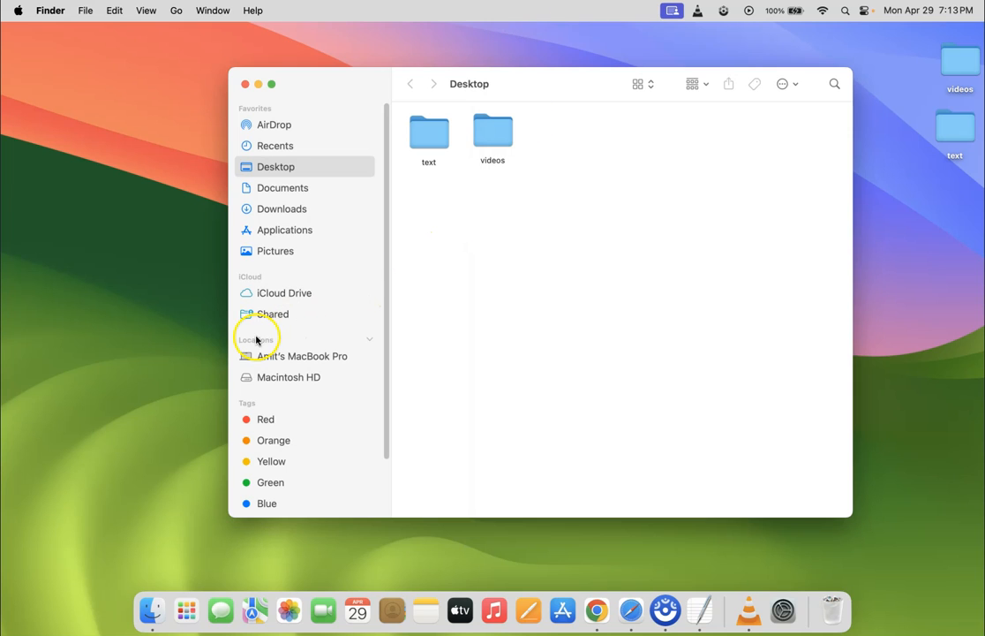
mouse_move(335, 296)
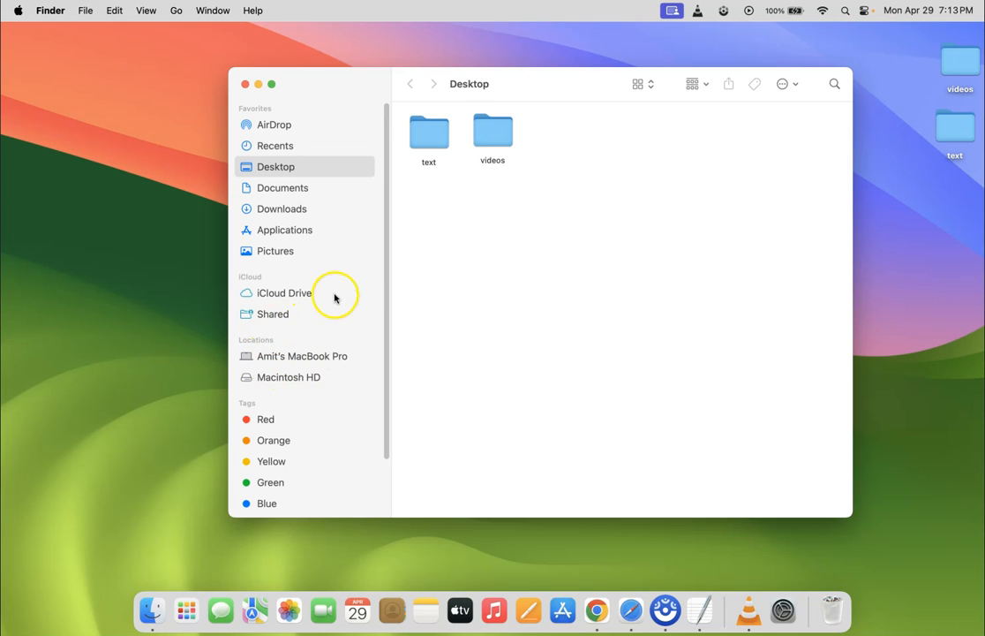
mouse_move(279, 378)
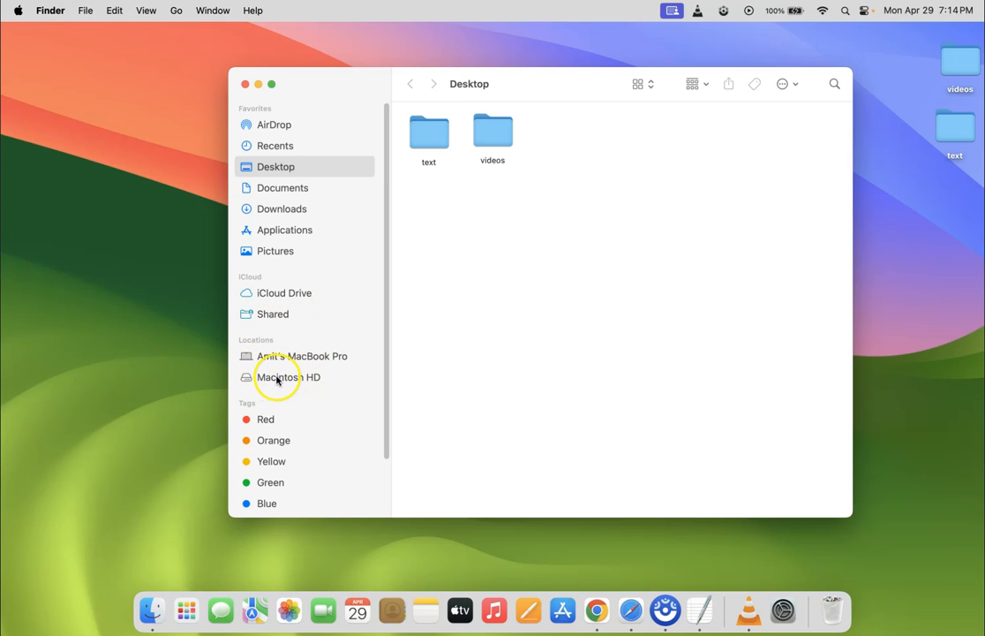
mouse_move(300, 321)
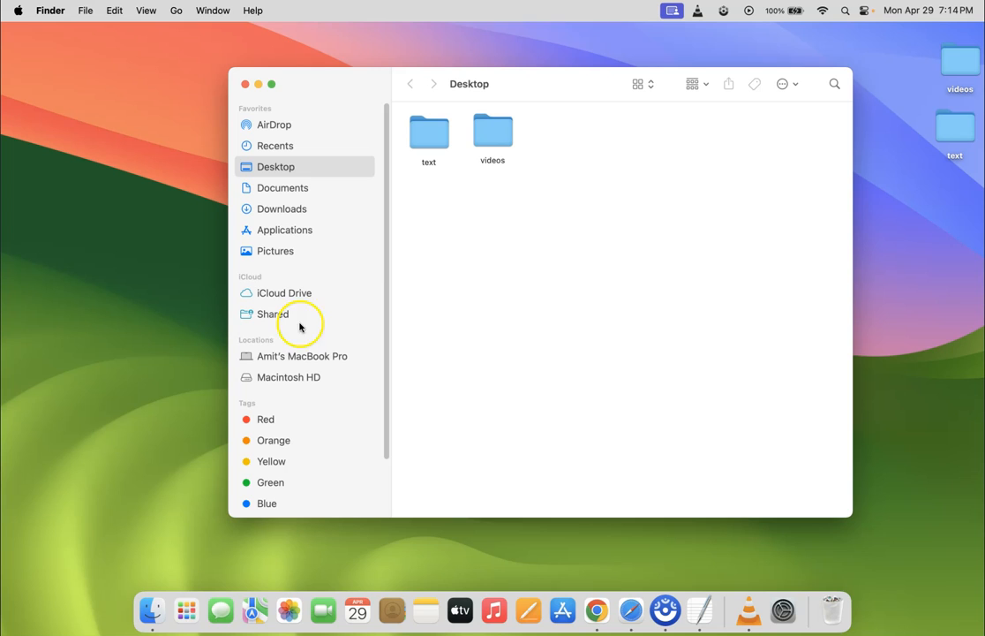
mouse_move(540, 300)
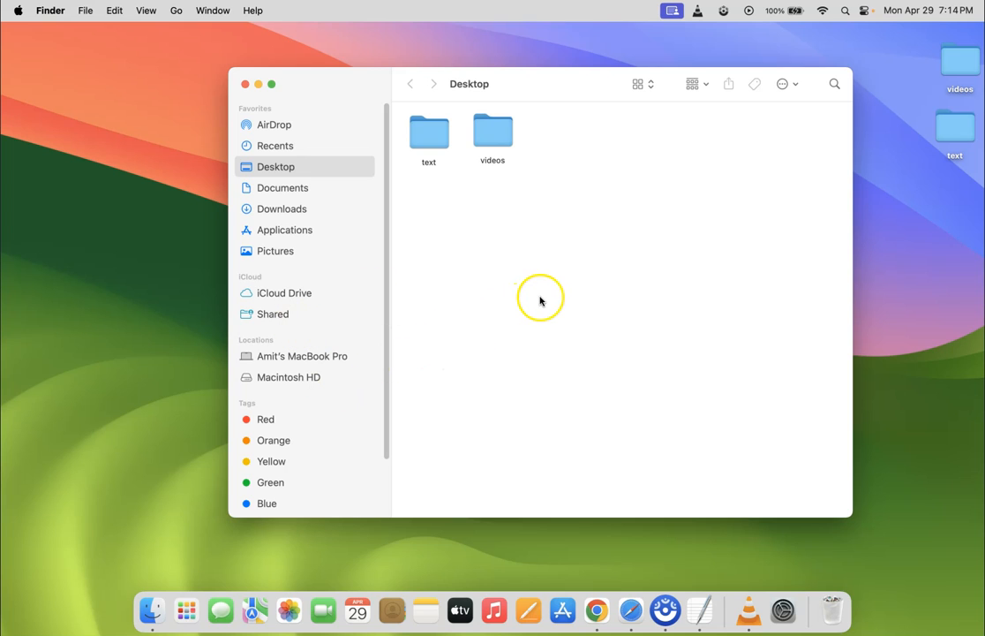
mouse_move(332, 183)
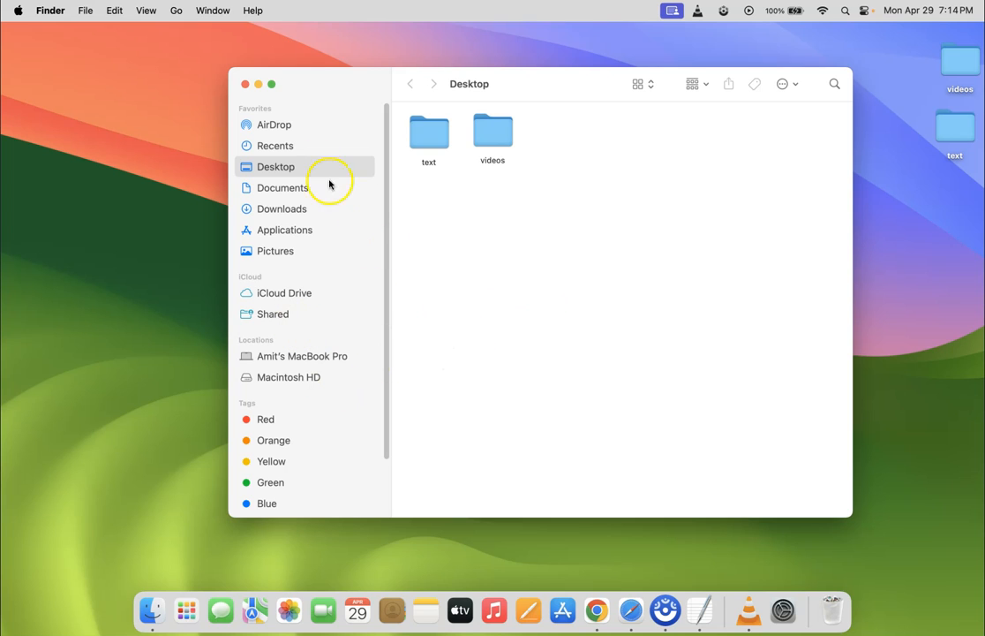
click(246, 84)
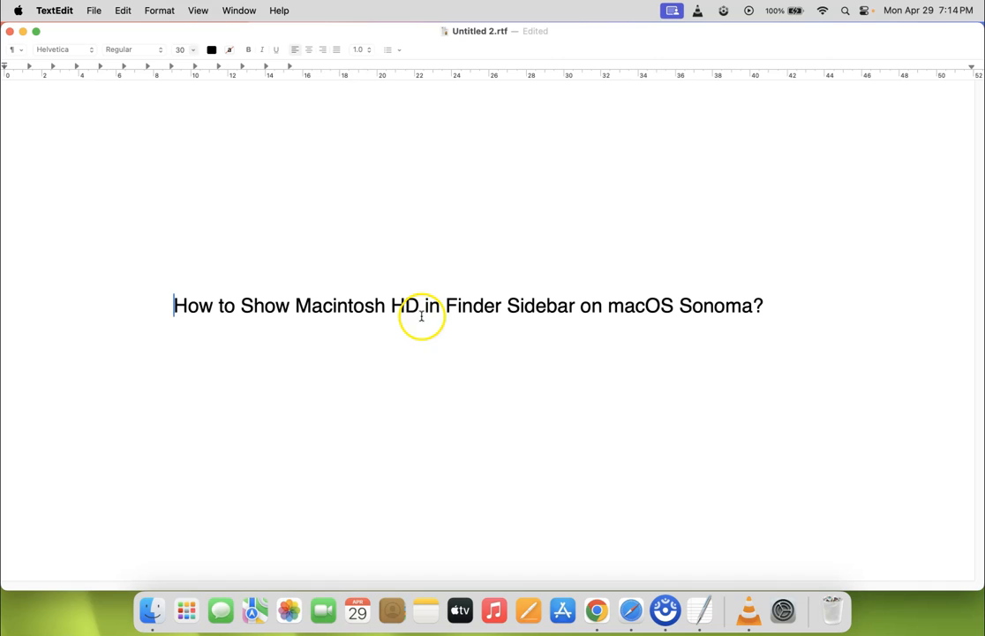
mouse_move(625, 314)
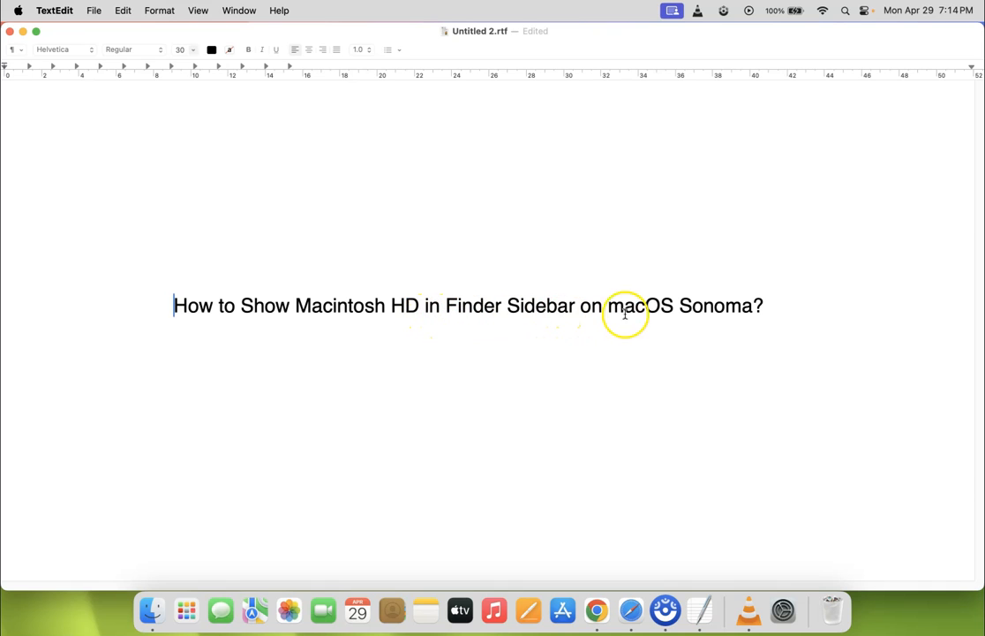
mouse_move(522, 321)
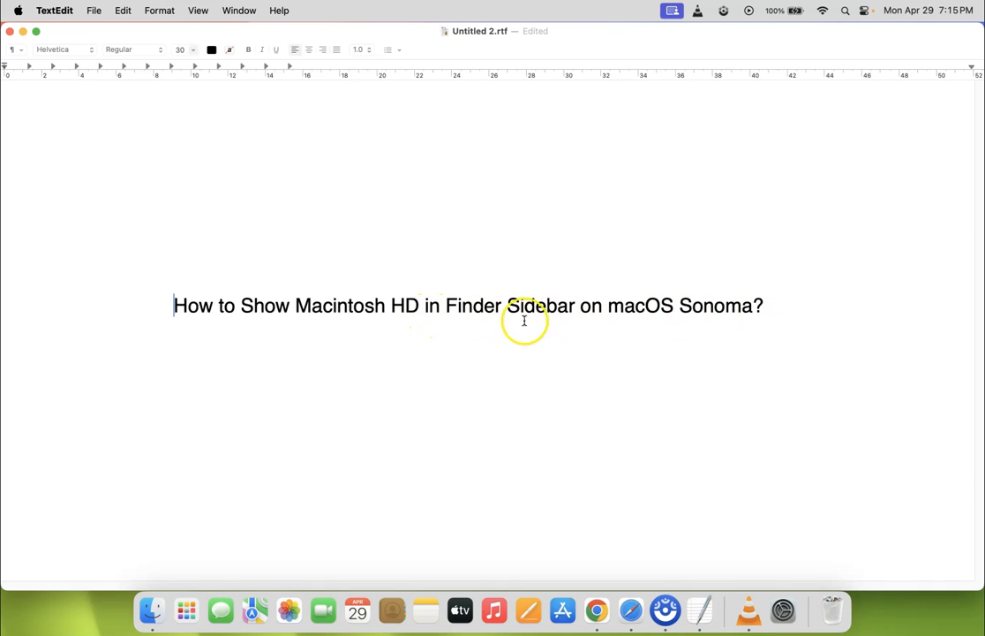